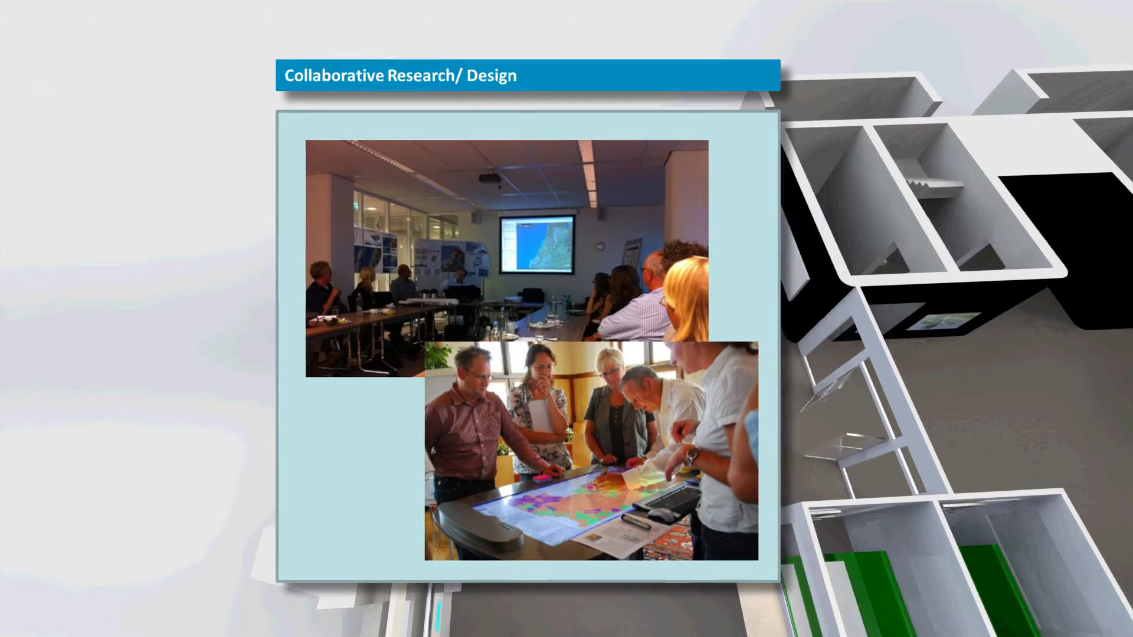
{"action": "left_click", "coordinate": [566, 318]}
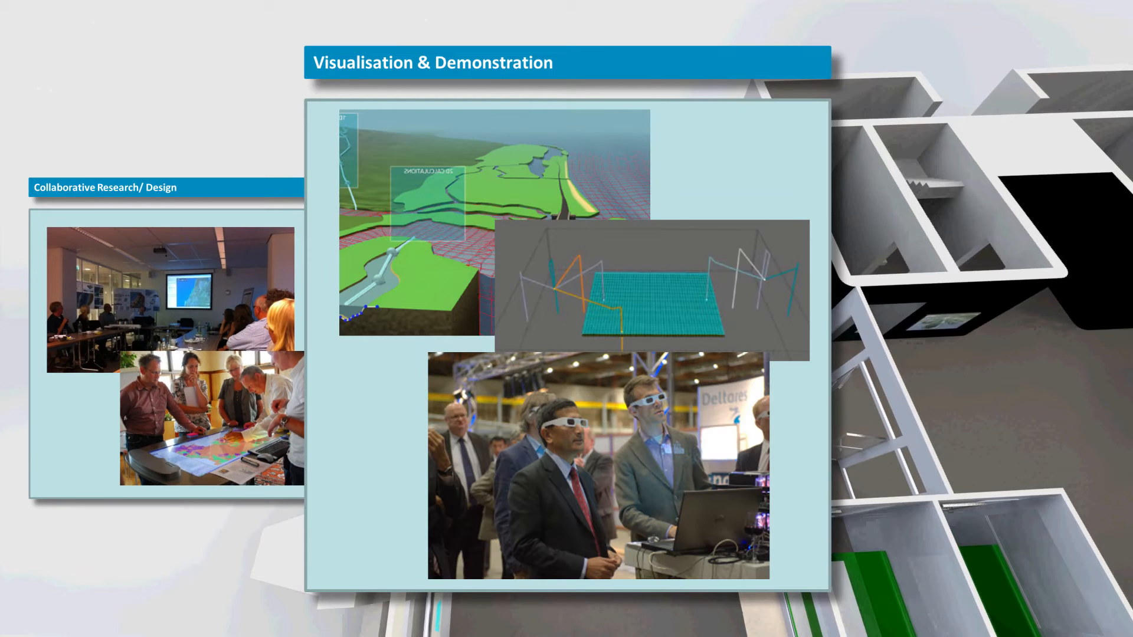